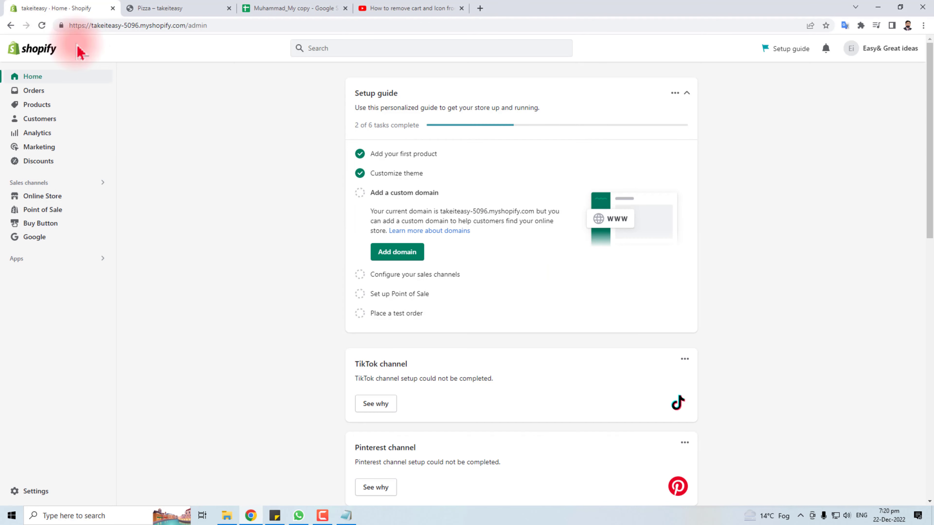
{"action": "mouse_move", "coordinate": [157, 213]}
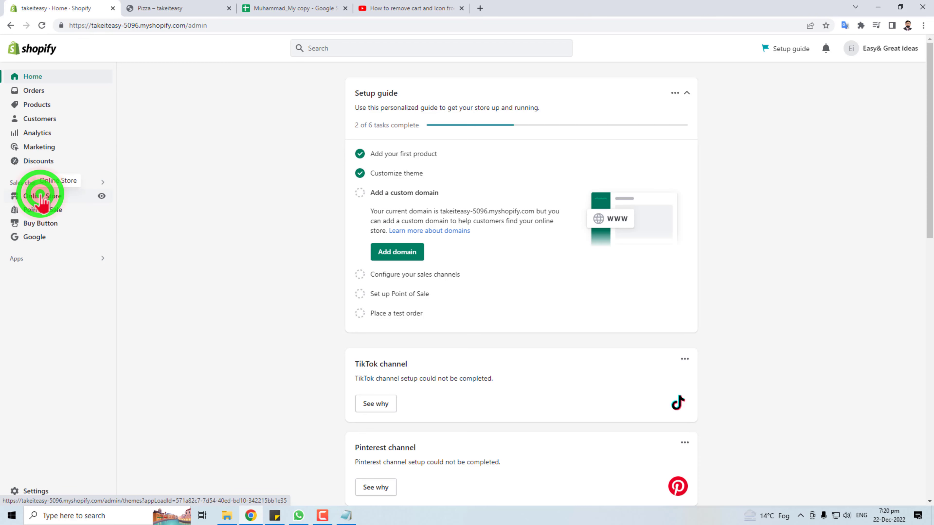
- Go to Online Store themes and choose Edit code on the Dawn theme
{"action": "left_click", "coordinate": [42, 195]}
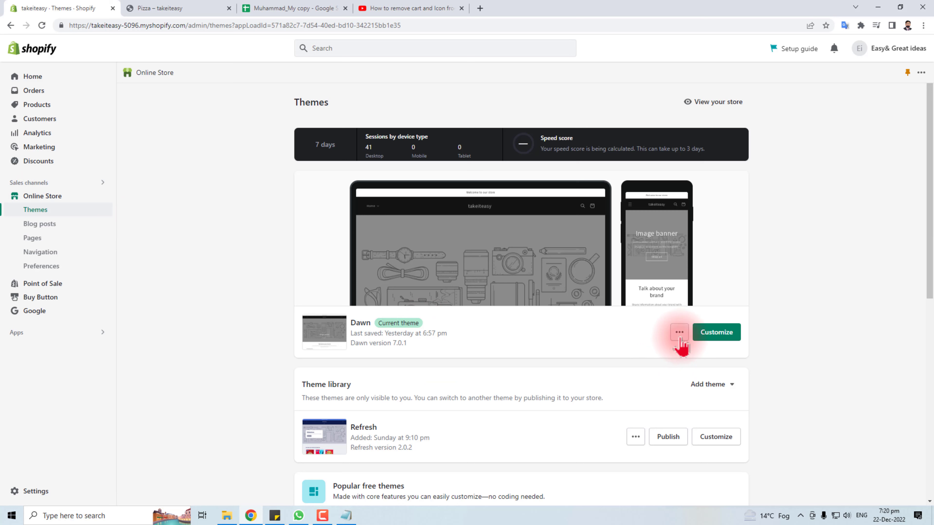
{"action": "left_click", "coordinate": [679, 332]}
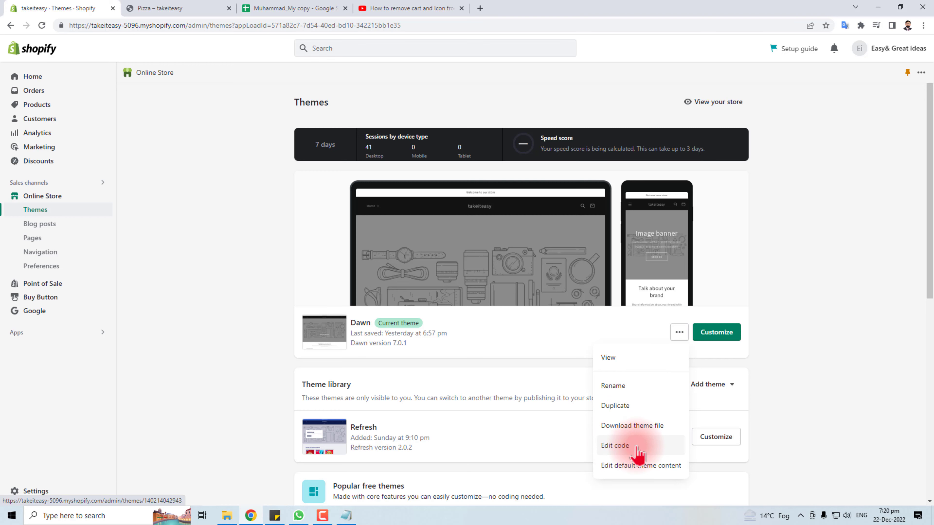
{"action": "left_click", "coordinate": [615, 445]}
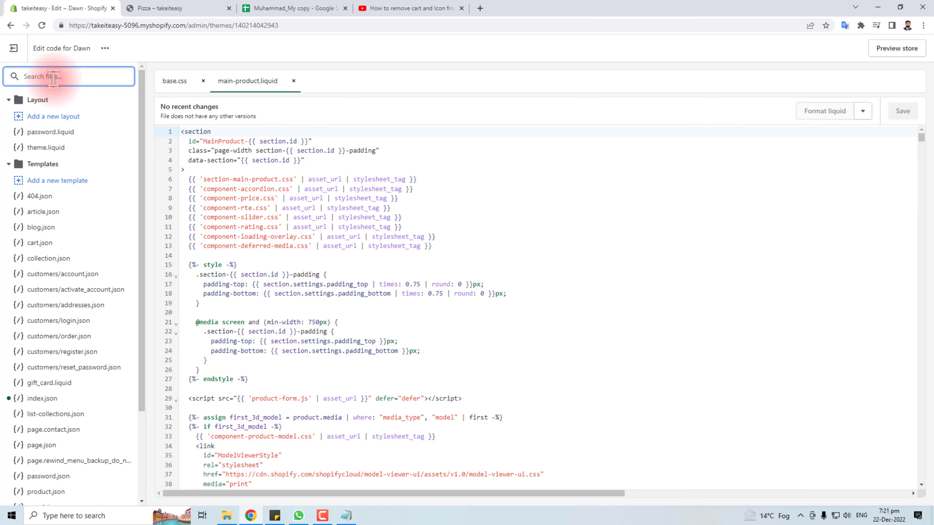
- Filter the theme files to 'main-pro' and begin a Find search within main-product.liquid
{"action": "type", "text": "main"}
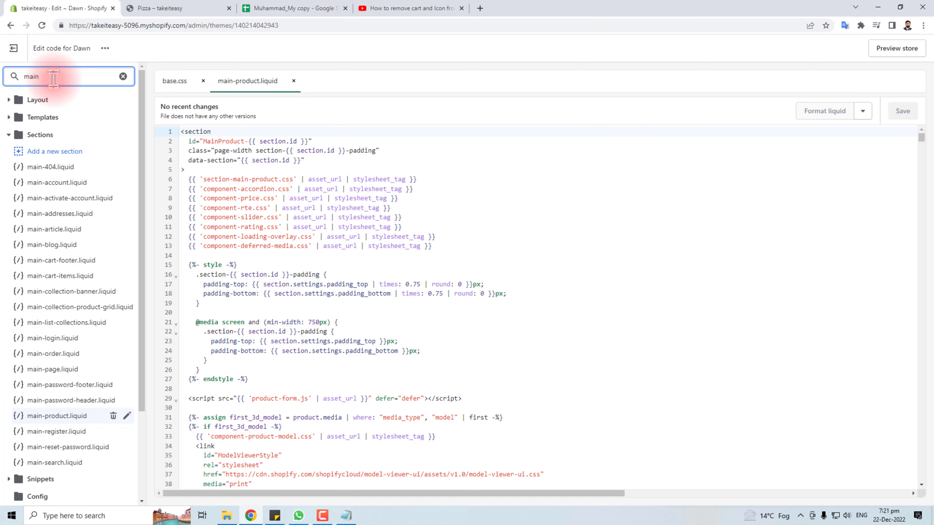
{"action": "type", "text": "-pro"}
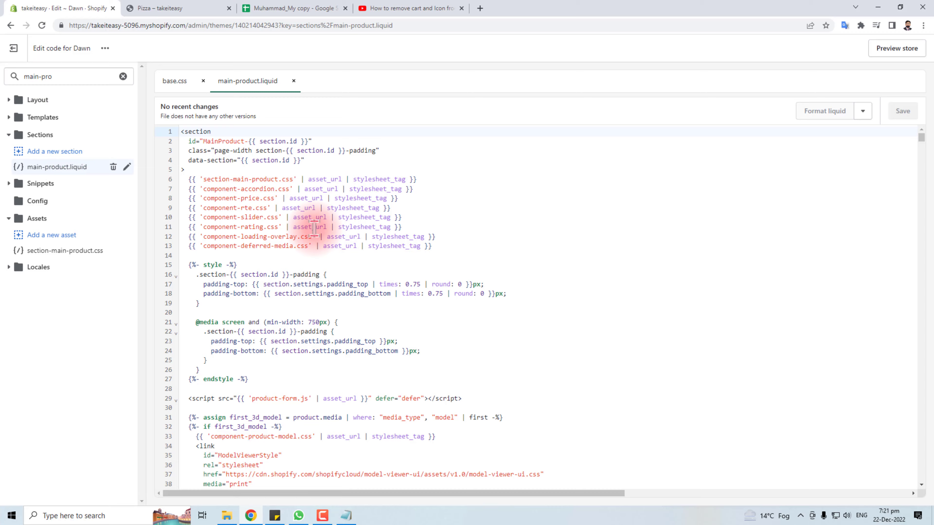
{"action": "scroll", "scroll_direction": "down", "scroll_amount": 3}
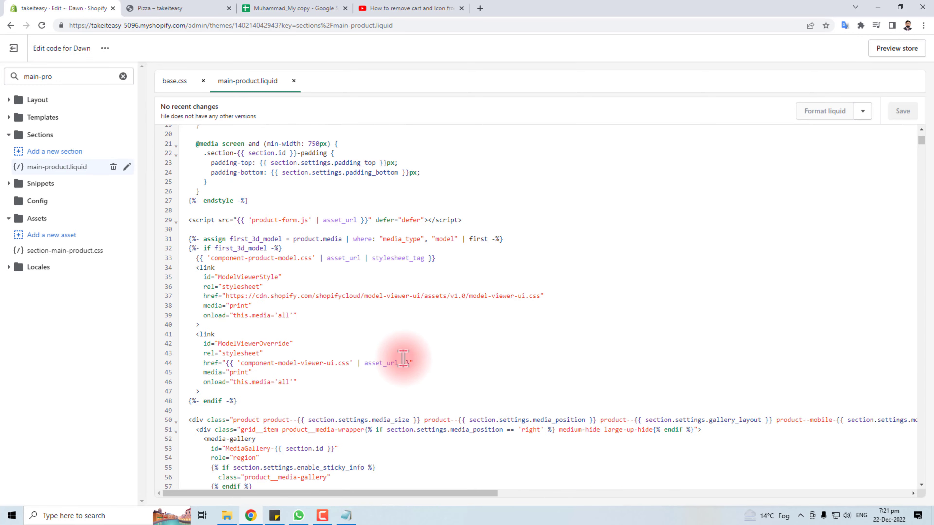
{"action": "scroll", "scroll_direction": "down", "scroll_amount": 3}
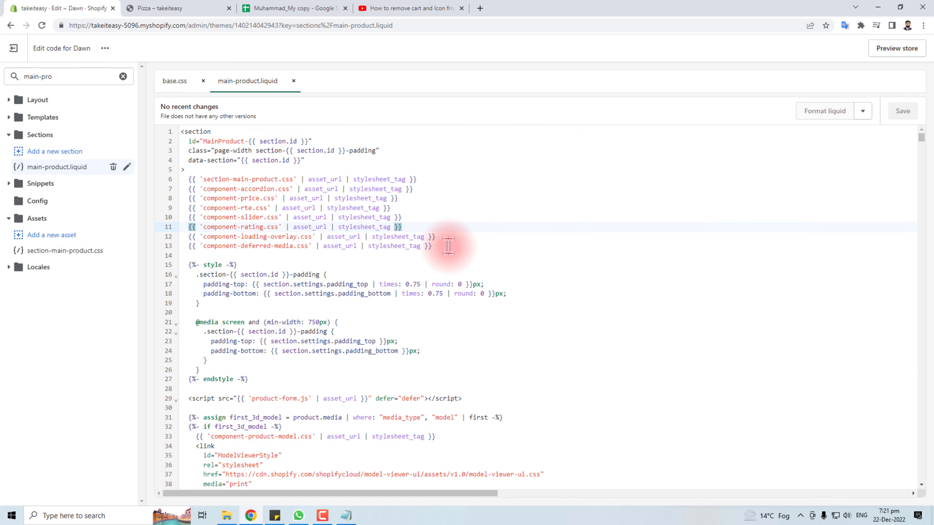
{"action": "key", "text": "Ctrl+f"}
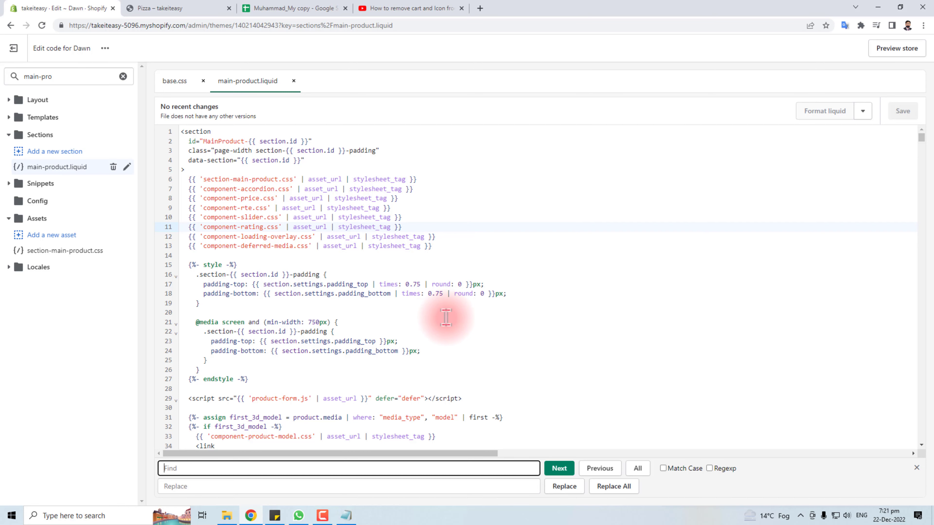
- Find 'cart', remove the <button type="submit" name="add"> lines, save, and view the Pizza product page
{"action": "type", "text": "cart"}
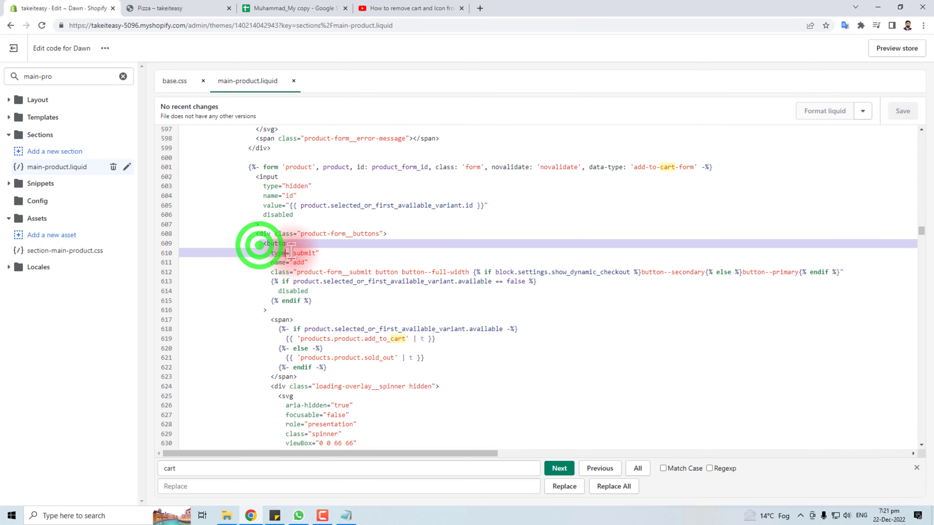
{"action": "left_click_drag", "start_coordinate": [289, 252], "coordinate": [259, 309]}
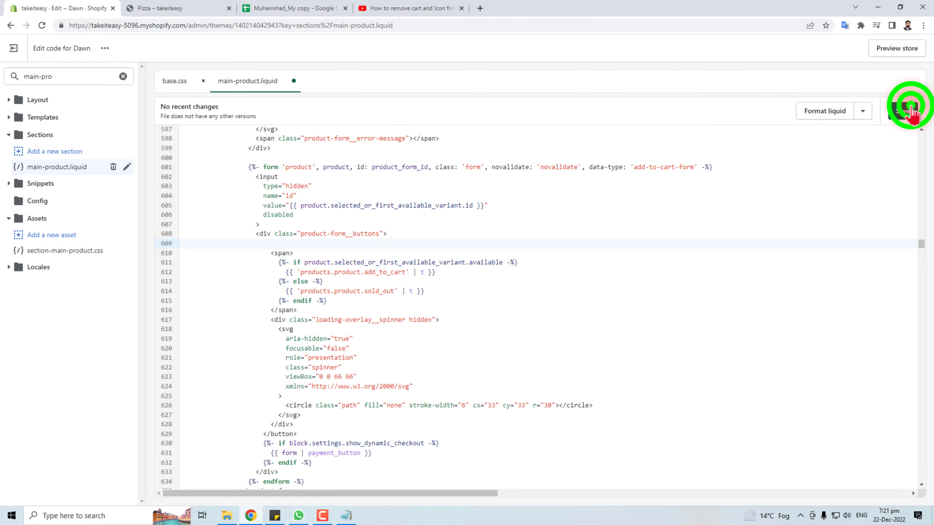
{"action": "left_click", "coordinate": [902, 111]}
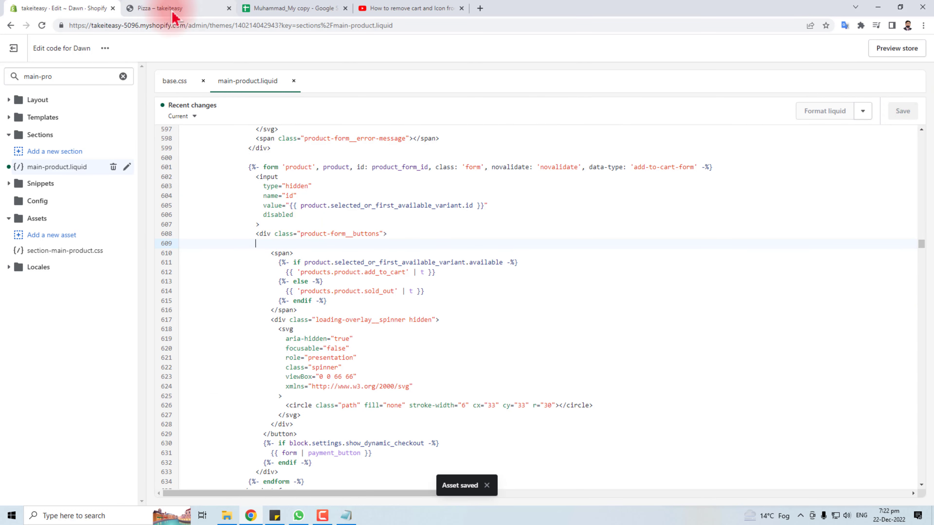
{"action": "left_click", "coordinate": [161, 8]}
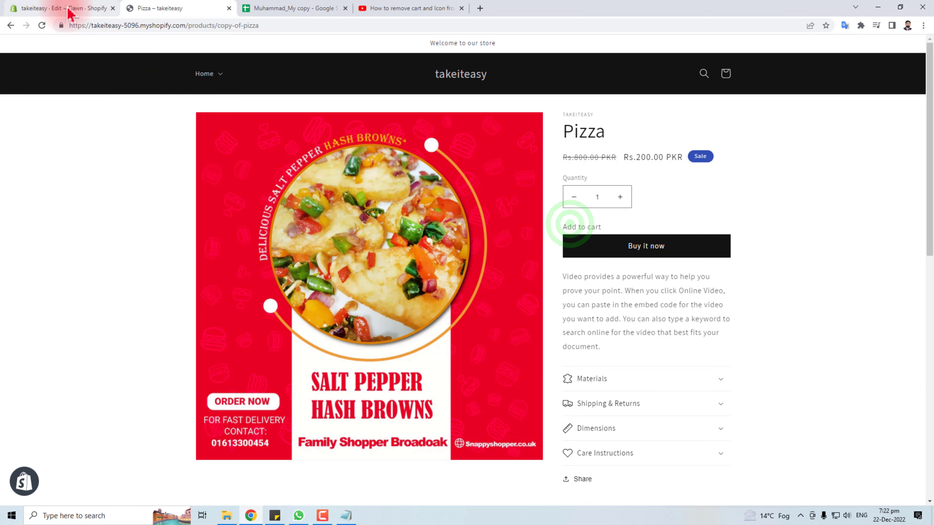
{"action": "left_click", "coordinate": [59, 8]}
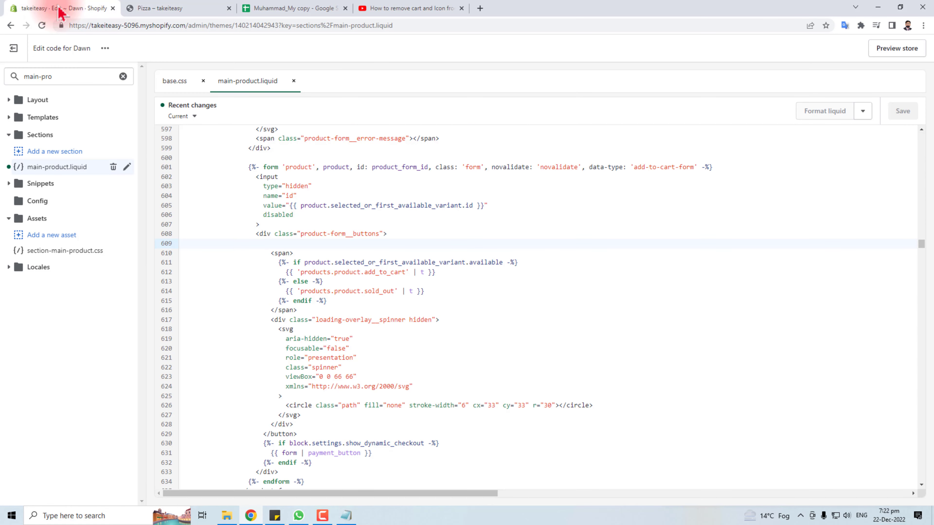